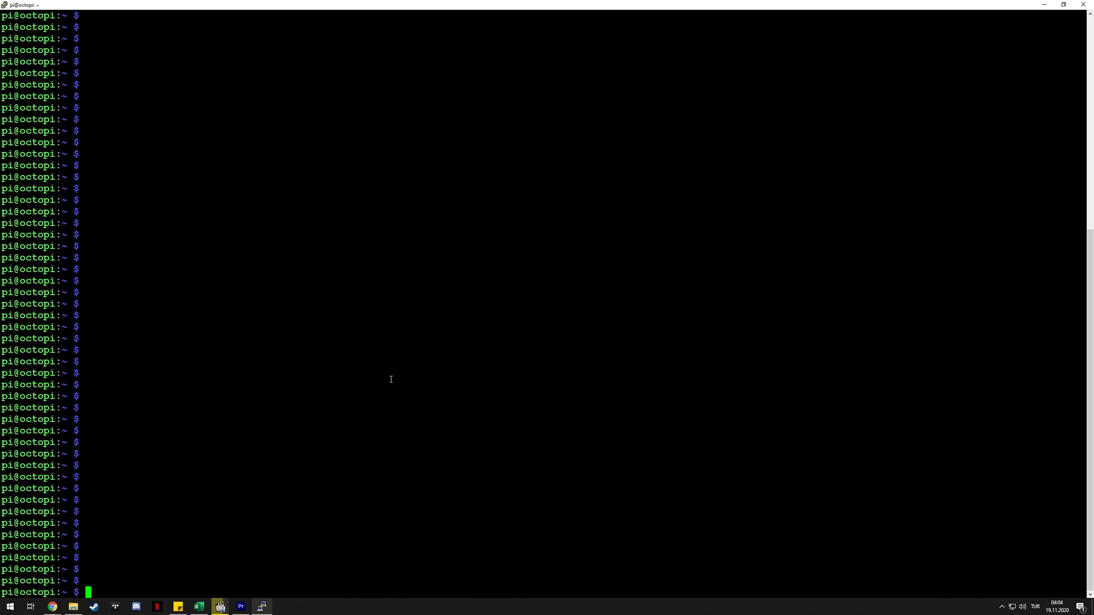
# Change into the klipper directory and discard the drafted klipper-mcu-start.sh copy command
pyautogui.write('cd')
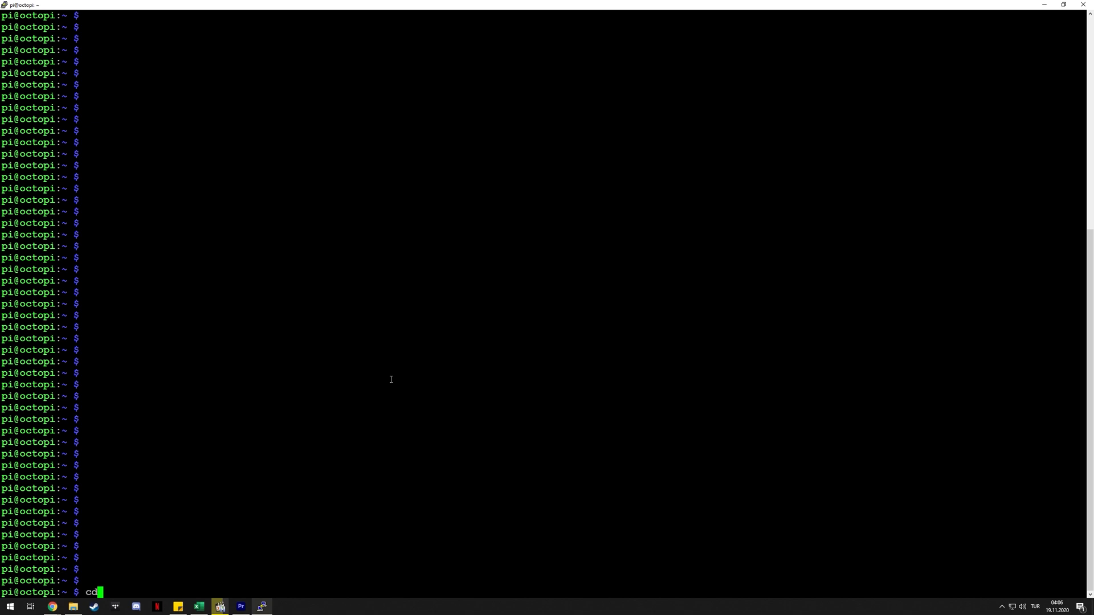
pyautogui.press('Return')
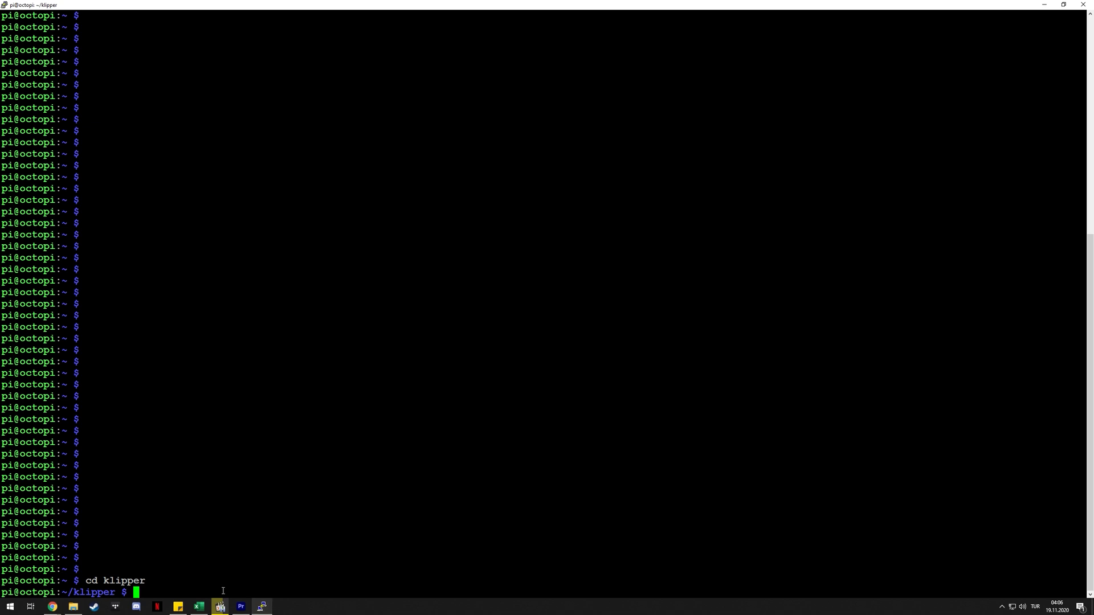
pyautogui.write('sudo cp "./scripts/klipper-mcu-start.sh" /etc/init.d/klipper_mcu')
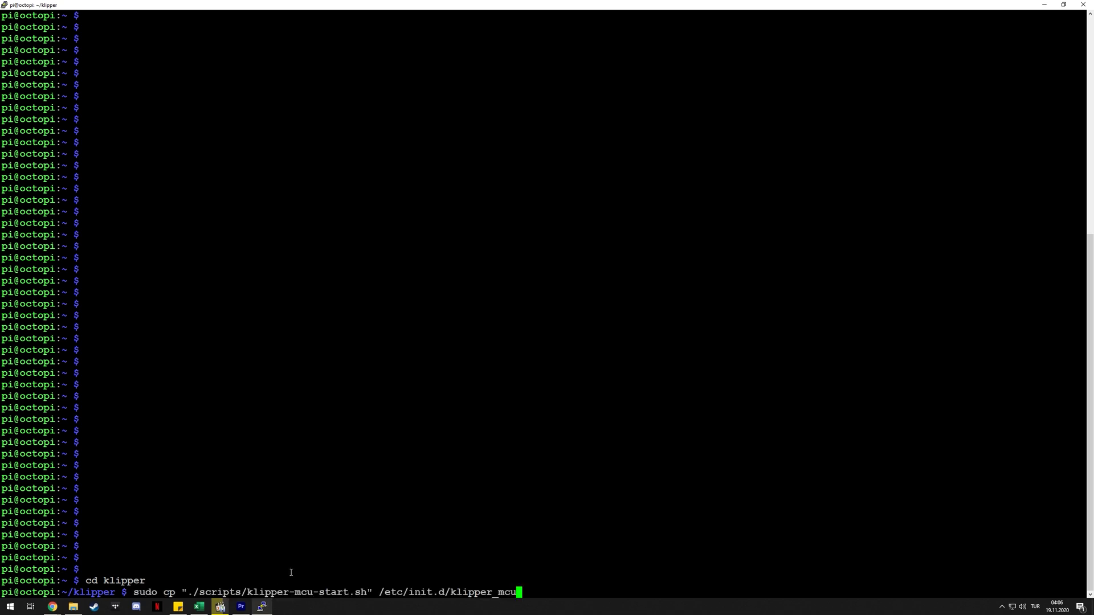
pyautogui.press('Backspace')
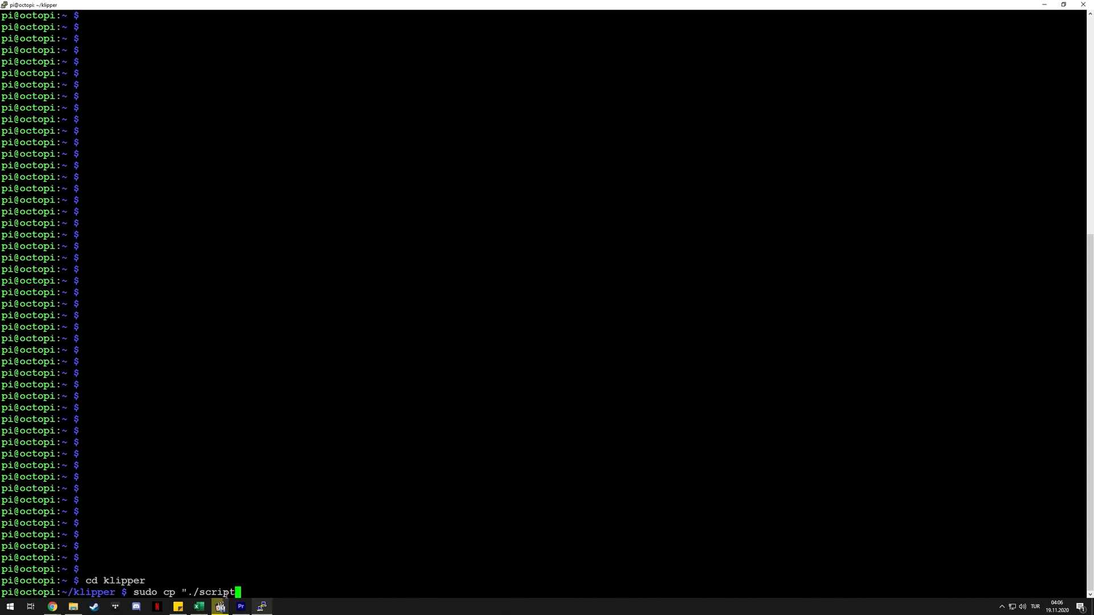
pyautogui.press('ctrl+c')
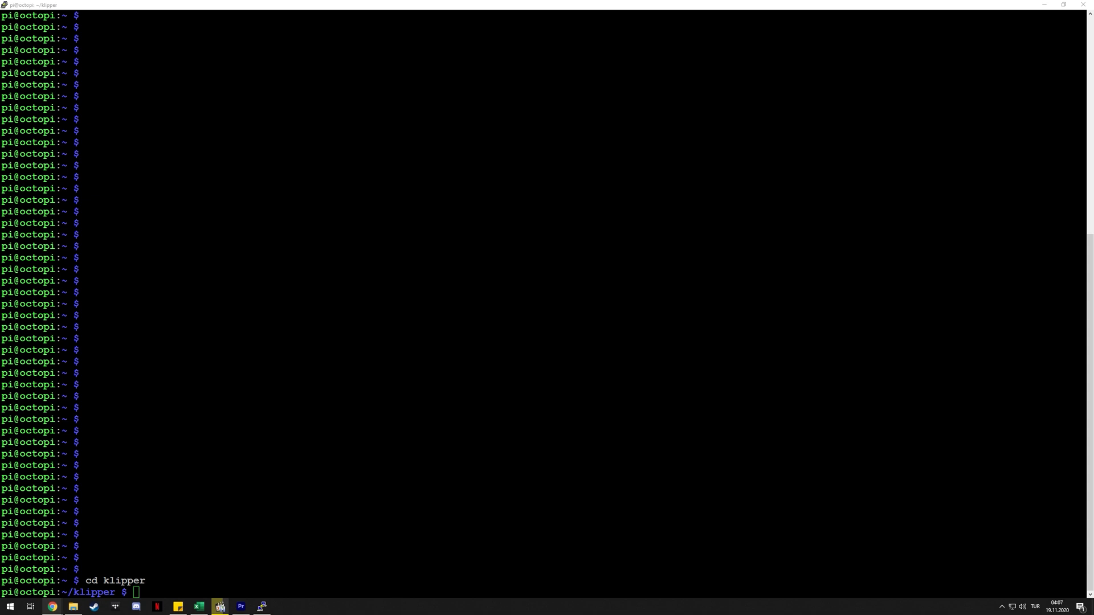
pyautogui.moveTo(337, 534)
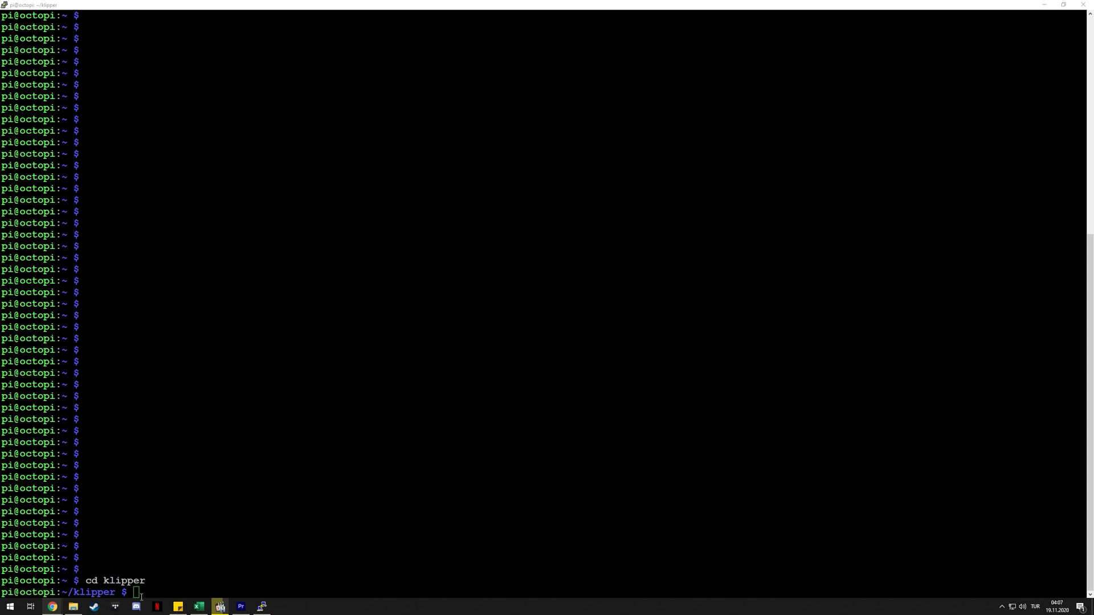
# Discard the drafted 'sudo update-rc.d klipper_mcu defaults' command, leaving an empty prompt
pyautogui.write('sudo update-rc.d klipper_mcu defaults')
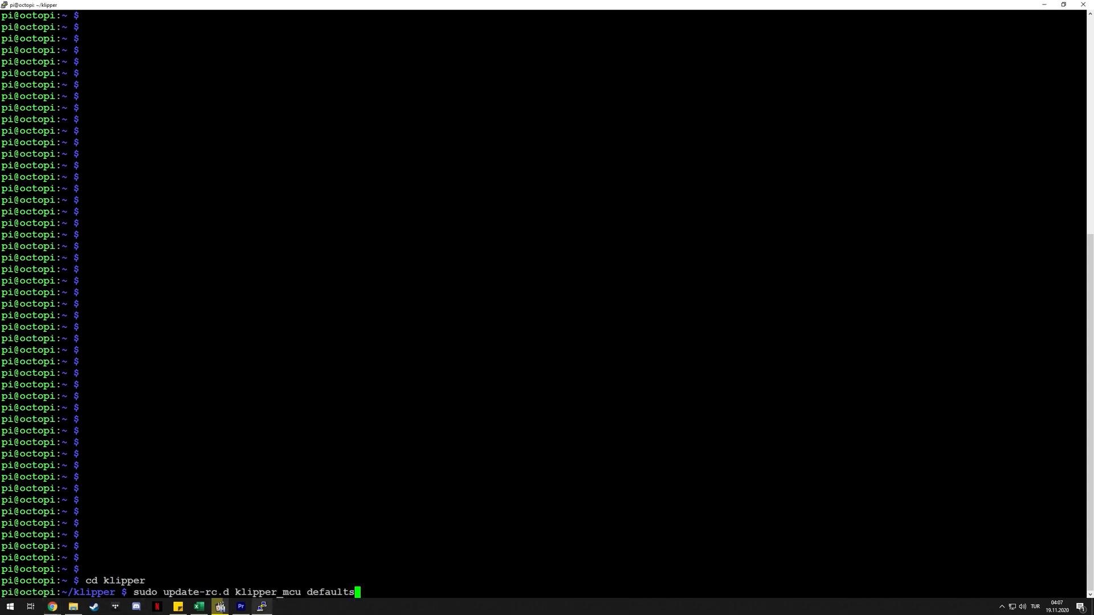
pyautogui.press('BackSpace')
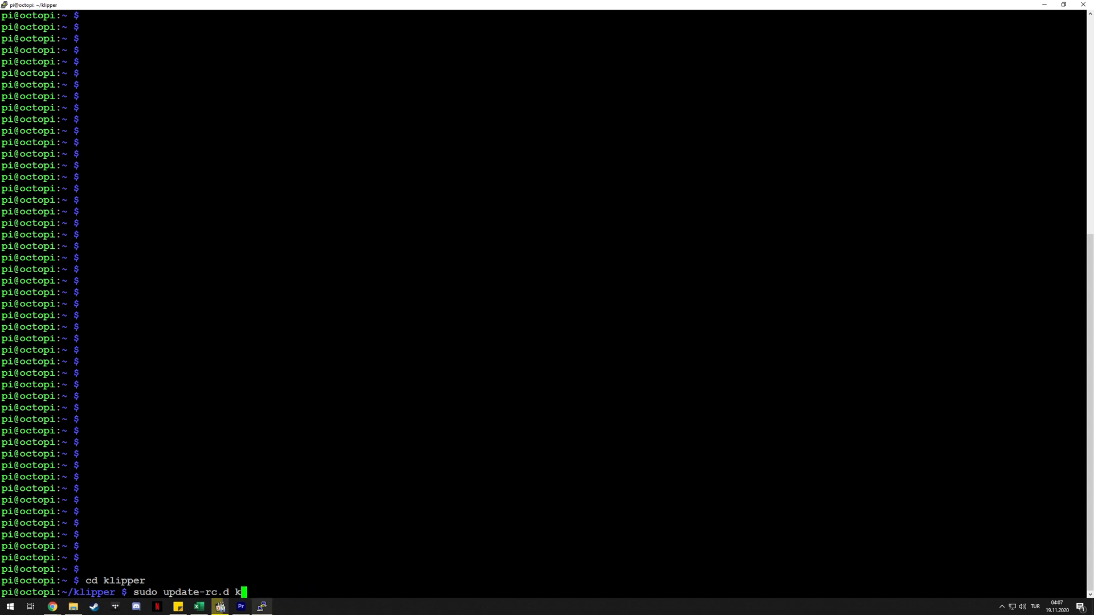
pyautogui.press('ctrl+c')
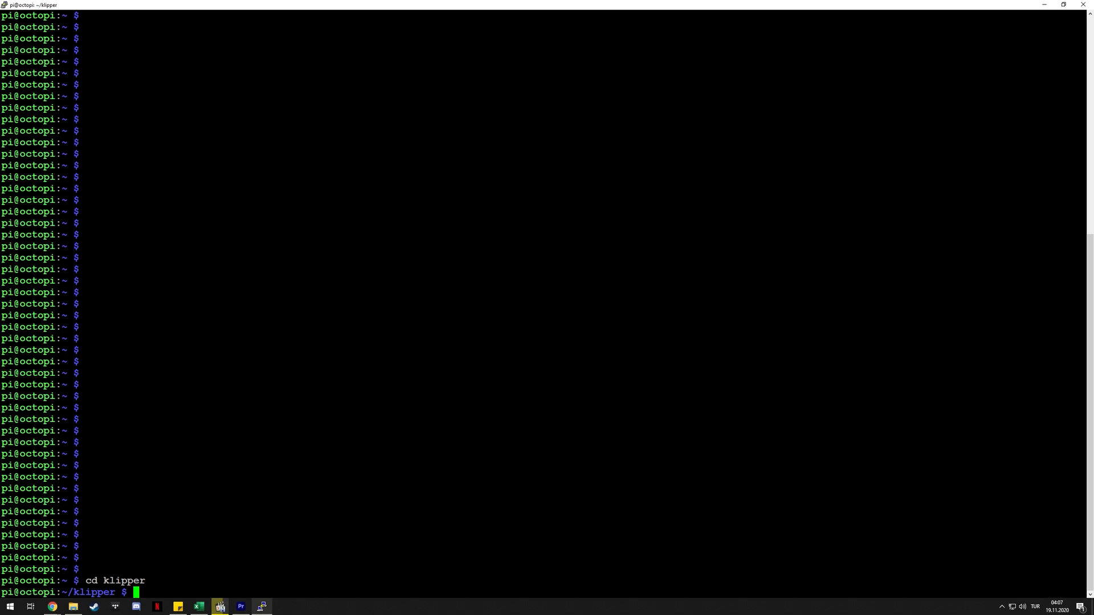
# Launch 'make menuconfig' to bring up the Klipper firmware configuration menu
pyautogui.write('make')
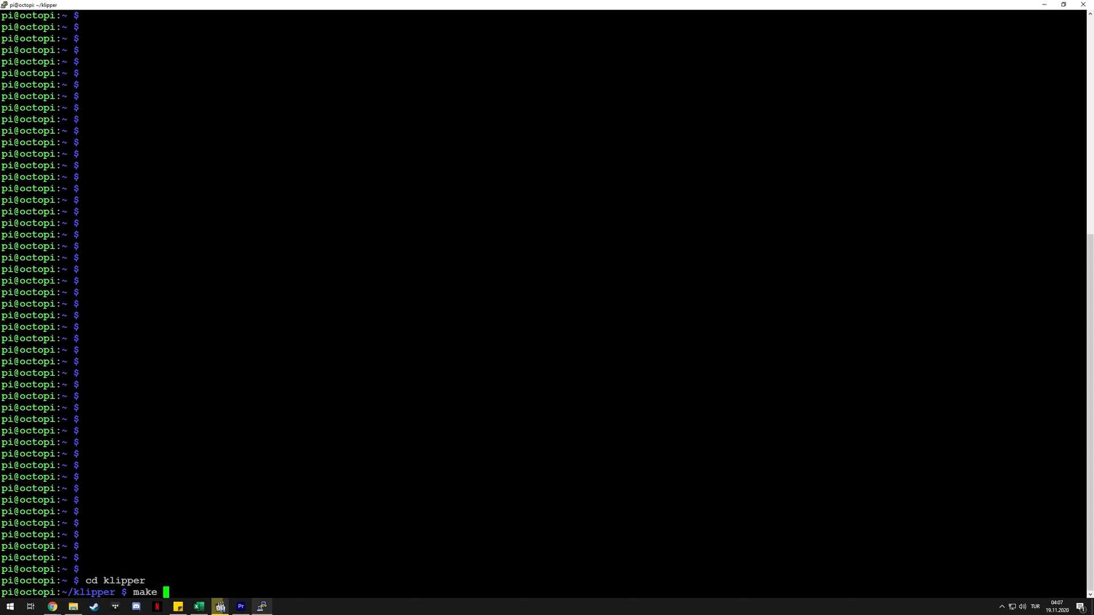
pyautogui.write('menucon')
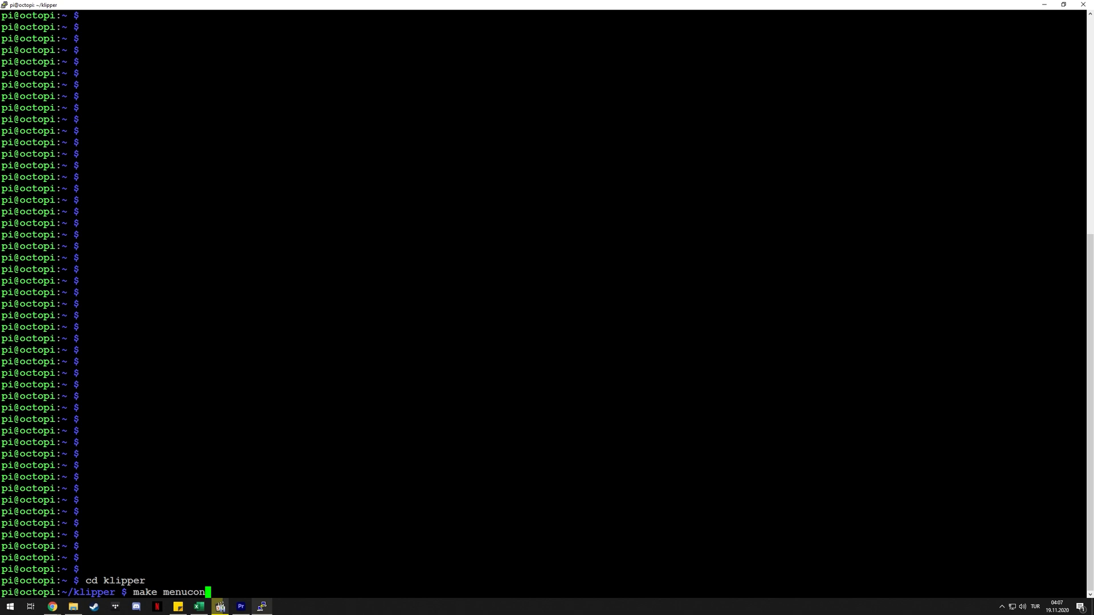
pyautogui.press('Return')
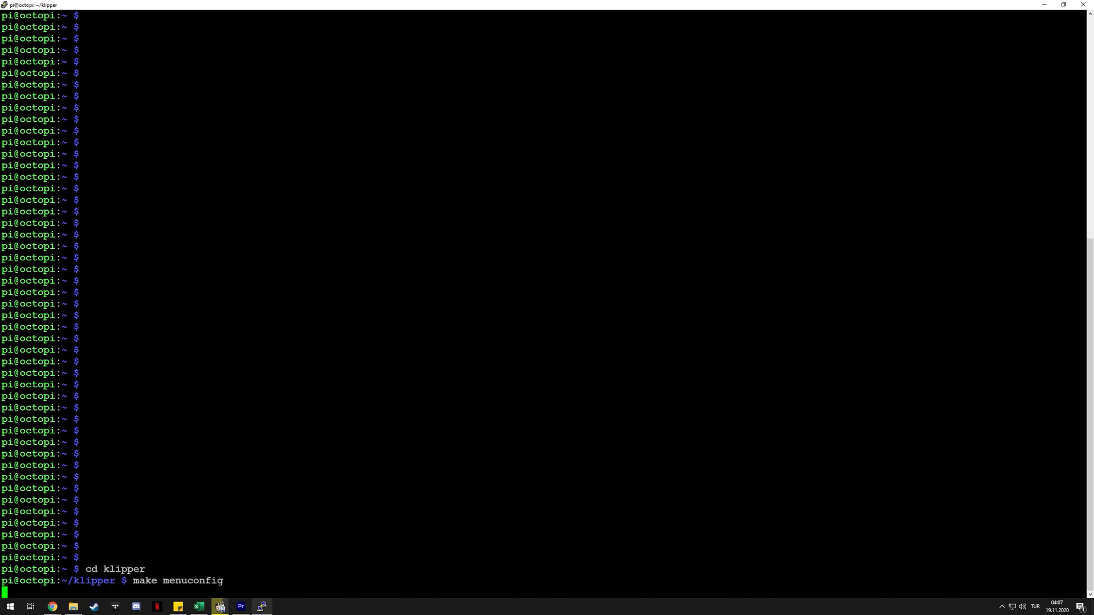
pyautogui.press('Return')
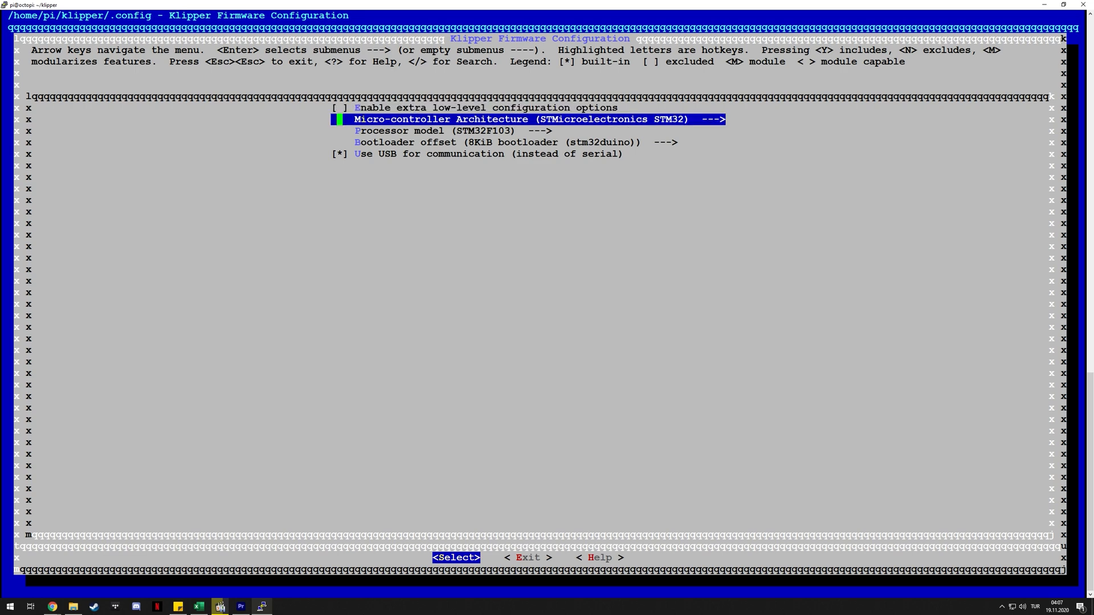
pyautogui.press('Up')
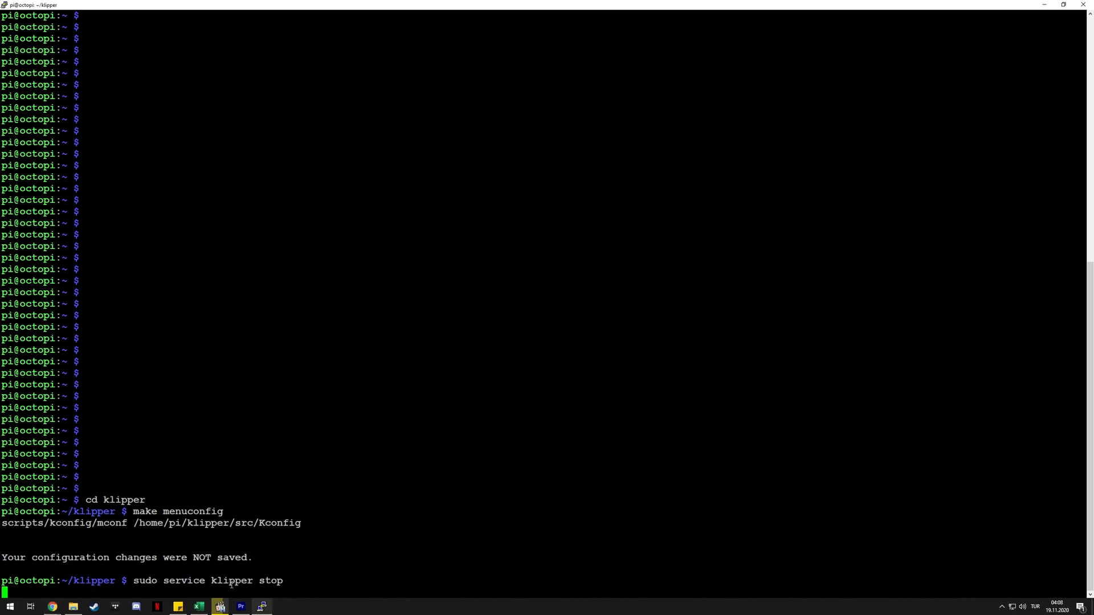
# Stop the klipper service, then run 'sudo service klipper start' to bring it back
pyautogui.press('Return')
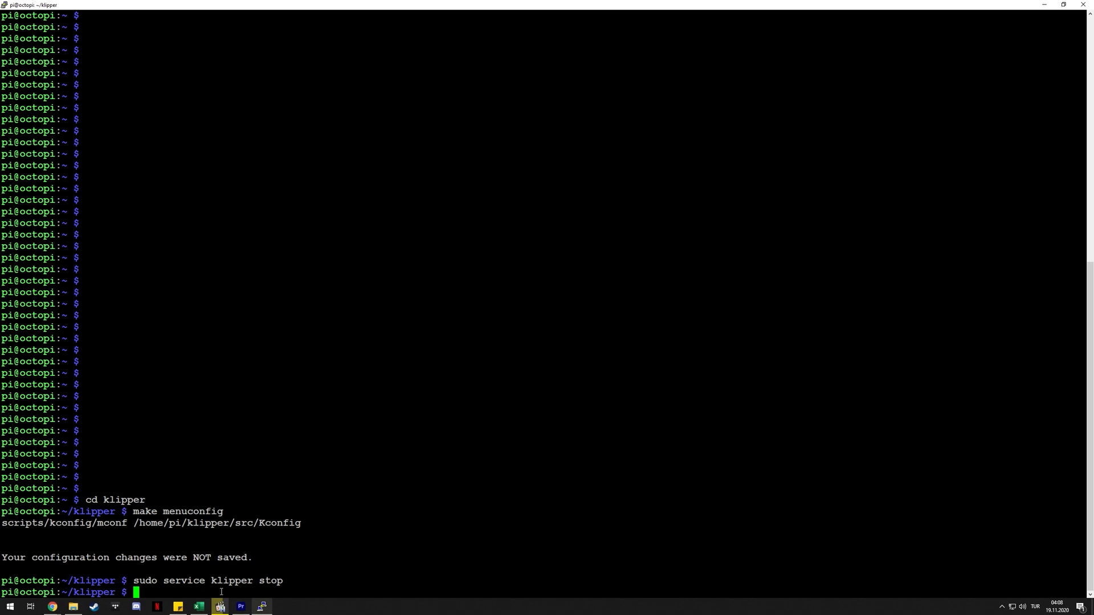
pyautogui.write('make flash')
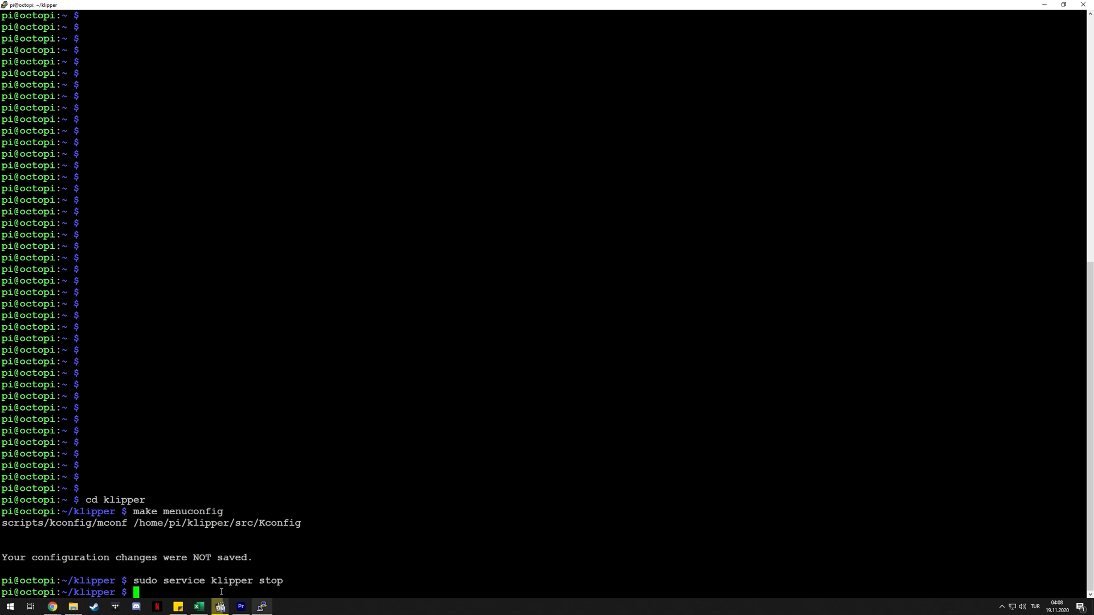
pyautogui.write('sudo service klipper st')
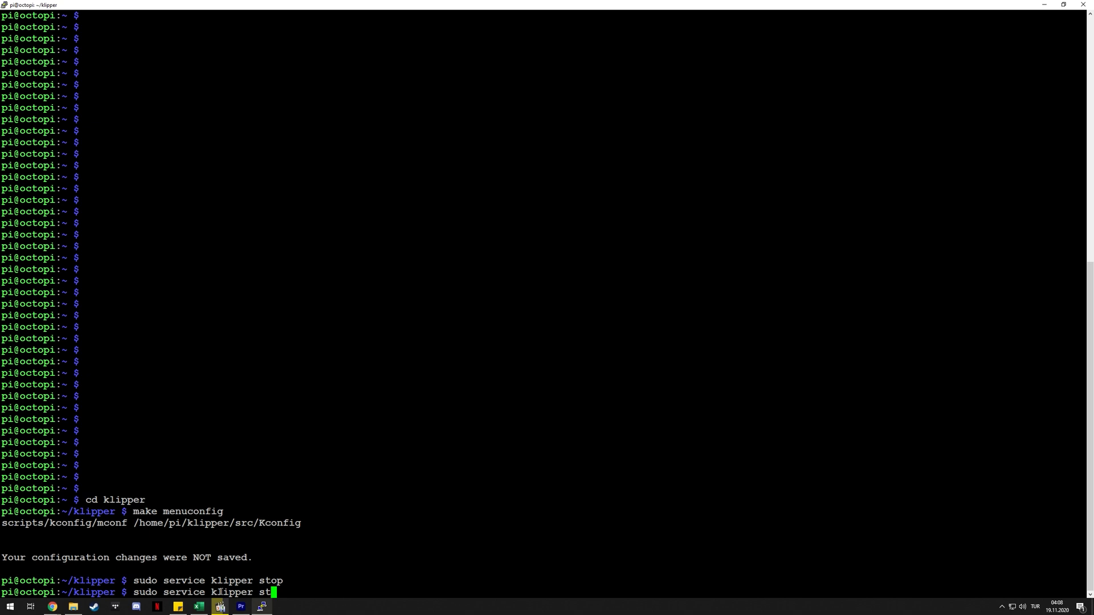
pyautogui.press('Return')
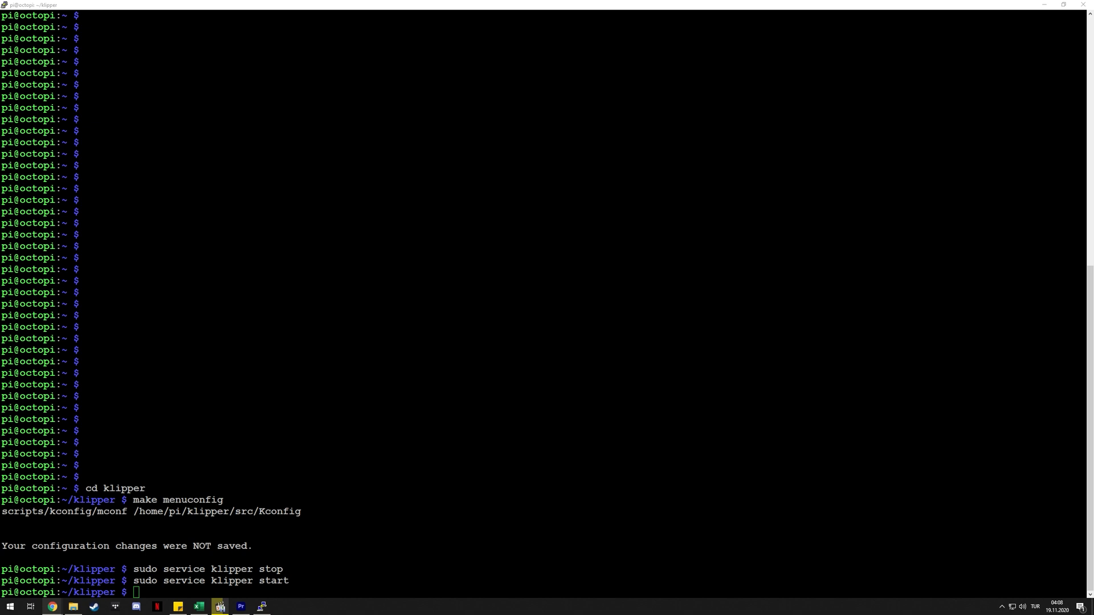
pyautogui.moveTo(408, 455)
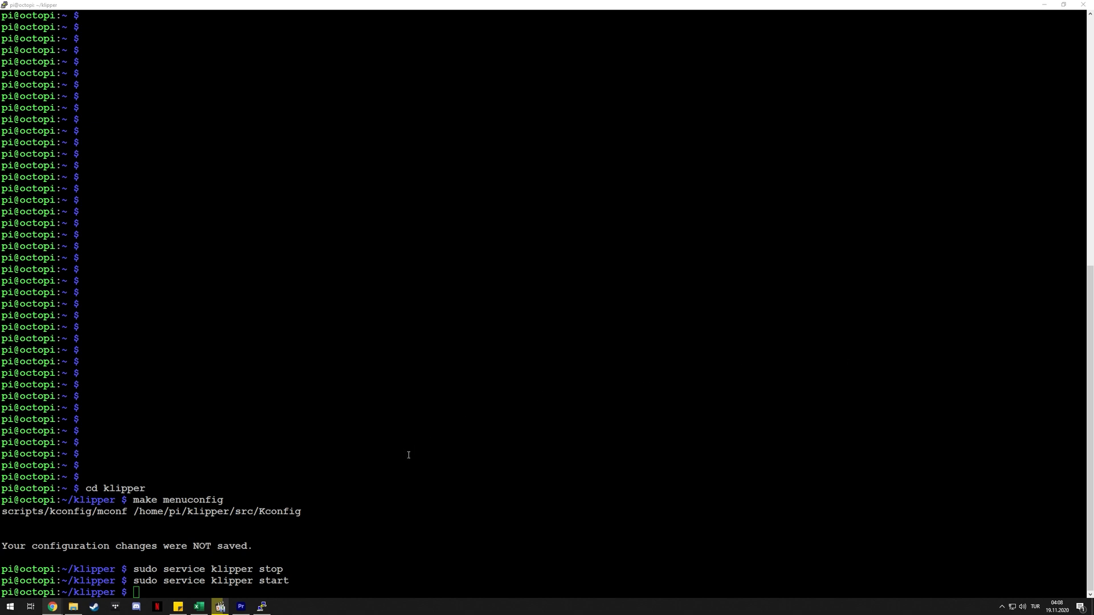
pyautogui.moveTo(183, 552)
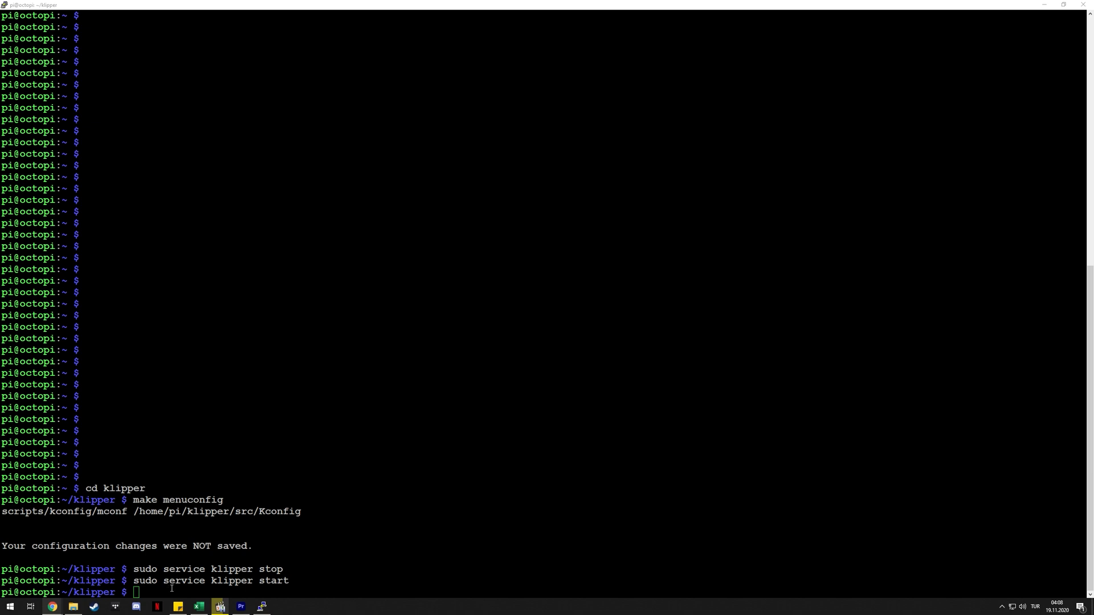
# Run 'sudo usermod -a -G tty pi' and supply the sudo password
pyautogui.press('Return')
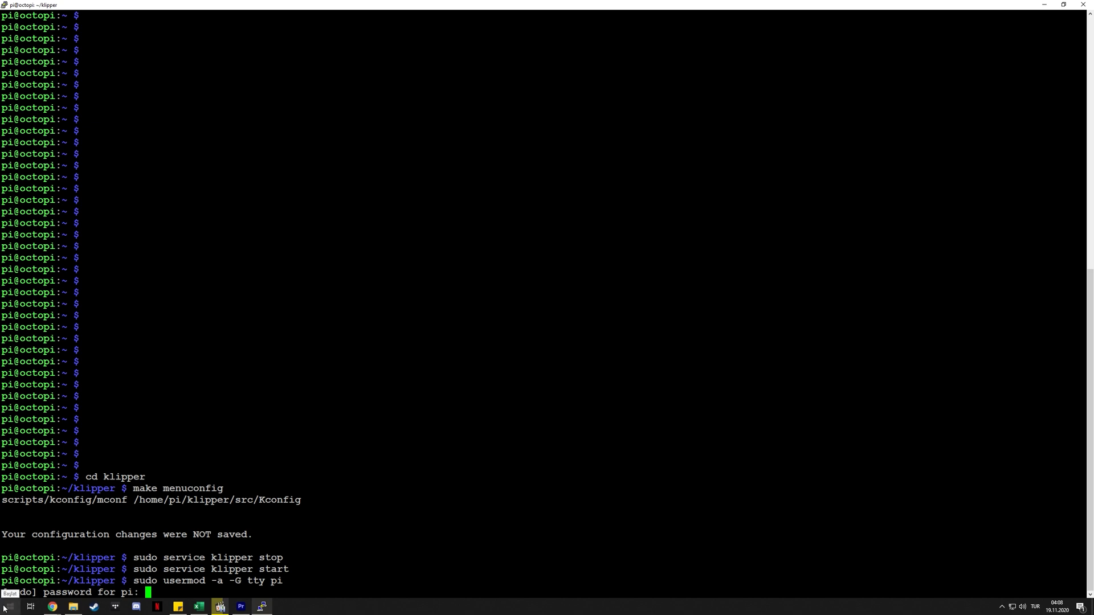
pyautogui.press('Return')
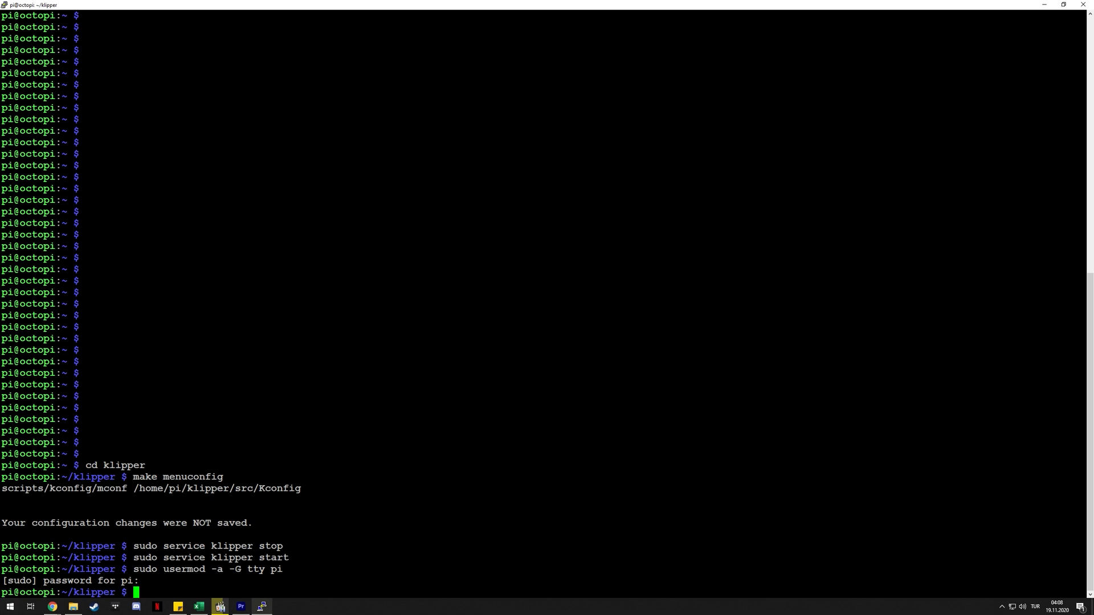
pyautogui.moveTo(845, 198)
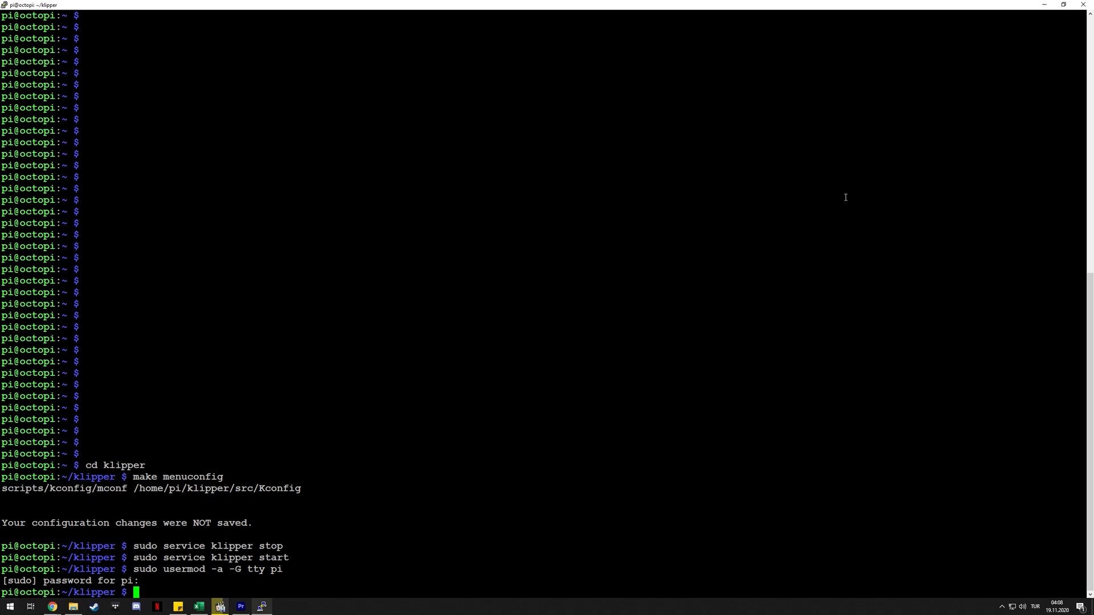
pyautogui.moveTo(820, 284)
pyautogui.write('cd ..')
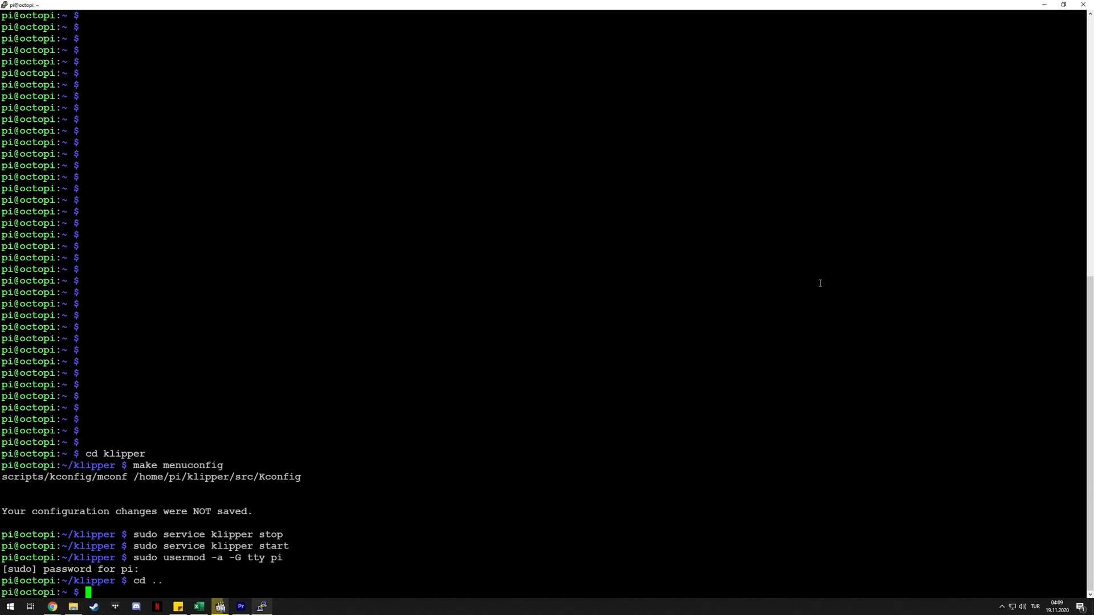
# Open printer.cfg from the home directory in nano
pyautogui.write('nano printer')
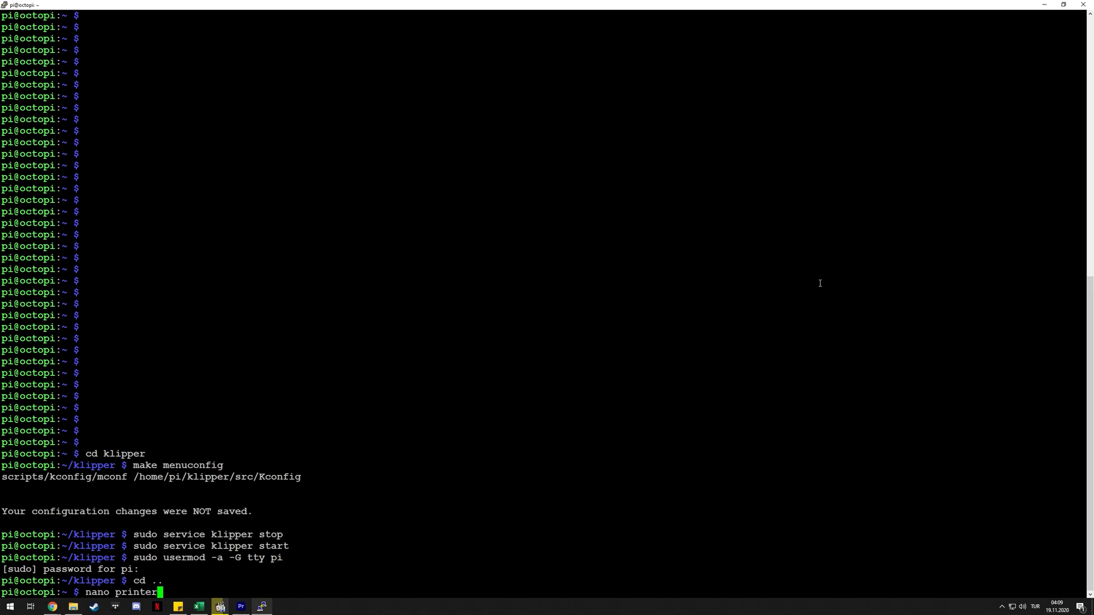
pyautogui.press('Return')
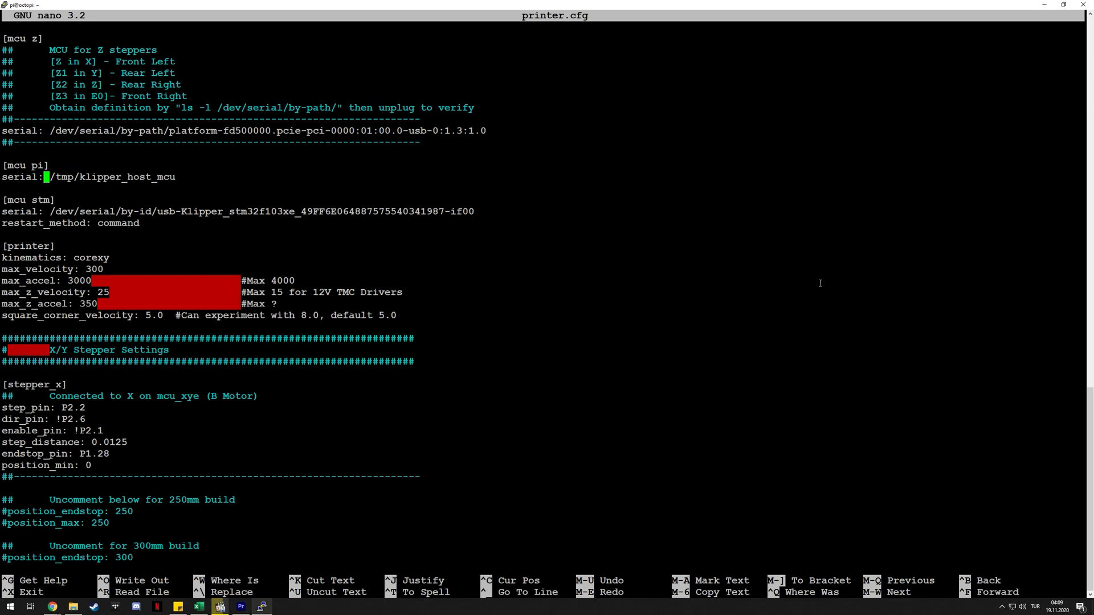
pyautogui.scroll(-3)
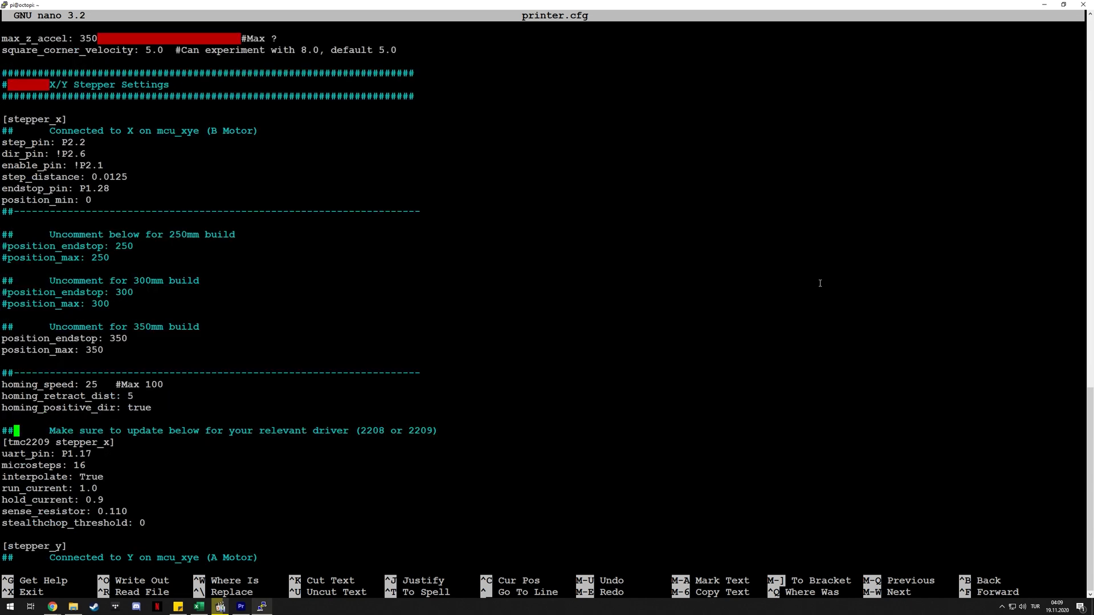
pyautogui.scroll(-3)
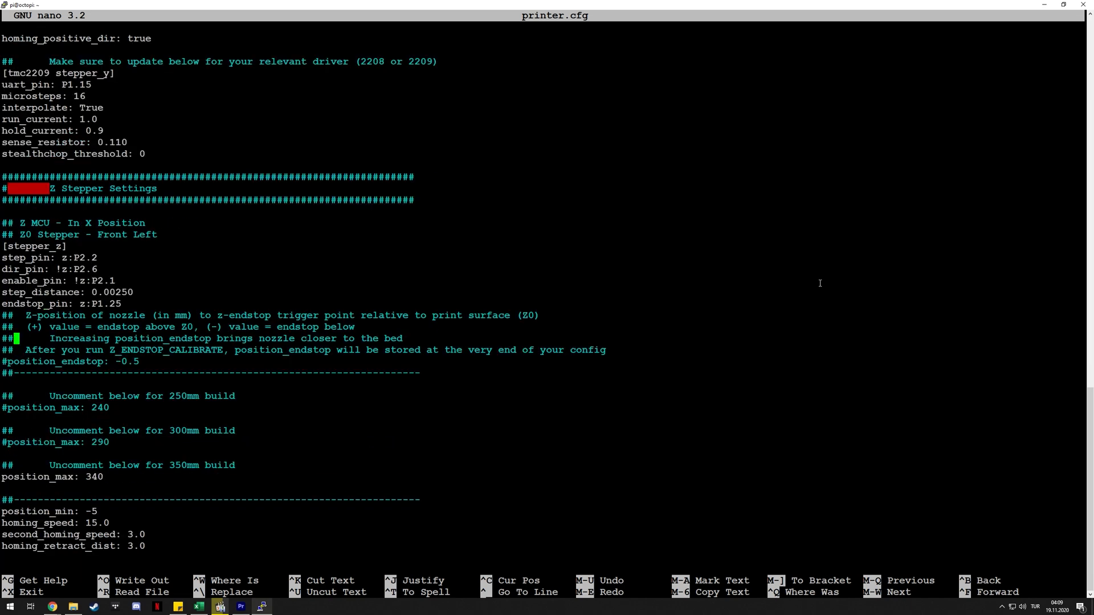
pyautogui.scroll(-3)
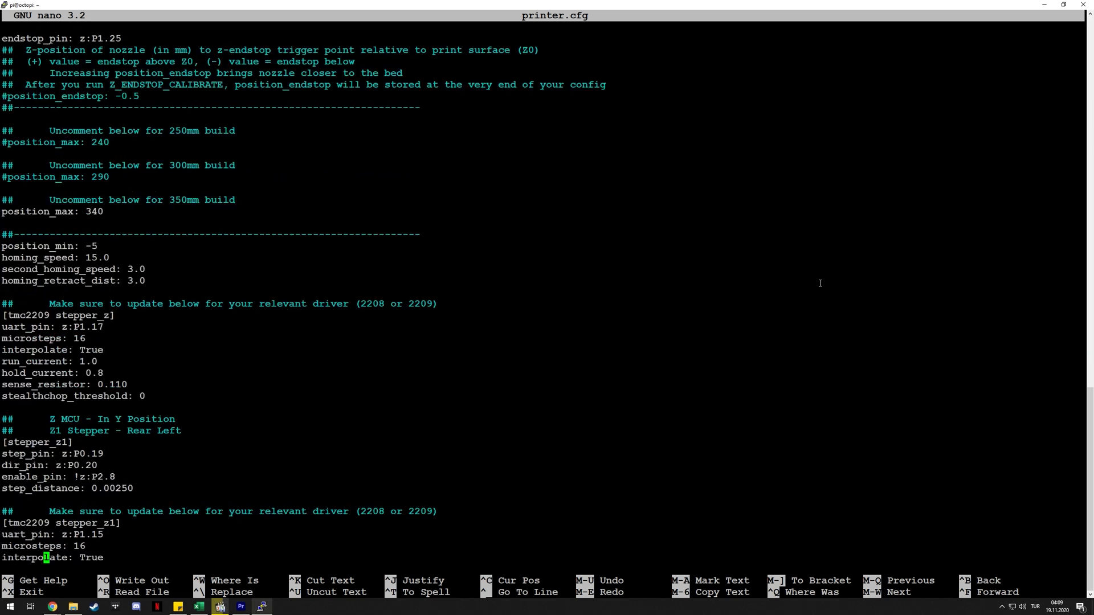
pyautogui.scroll(-3)
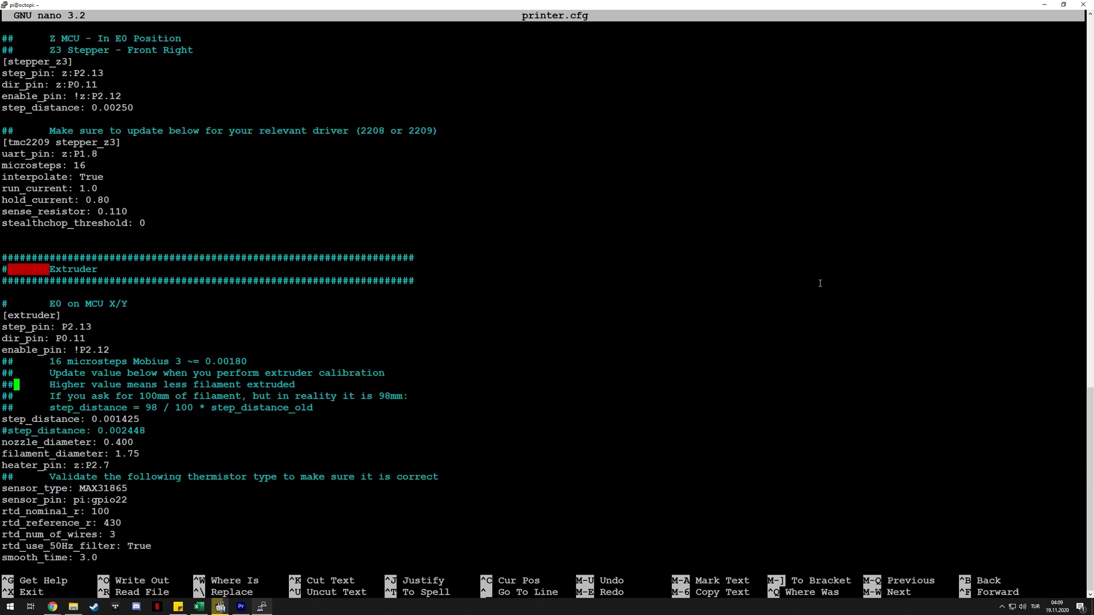
pyautogui.scroll(-3)
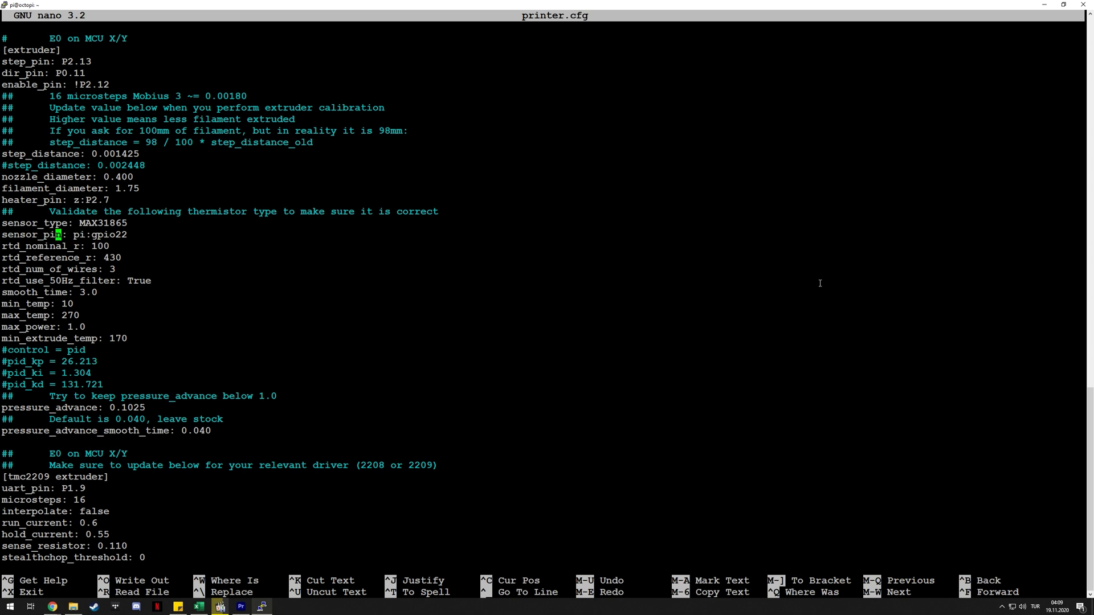
pyautogui.press('Left')
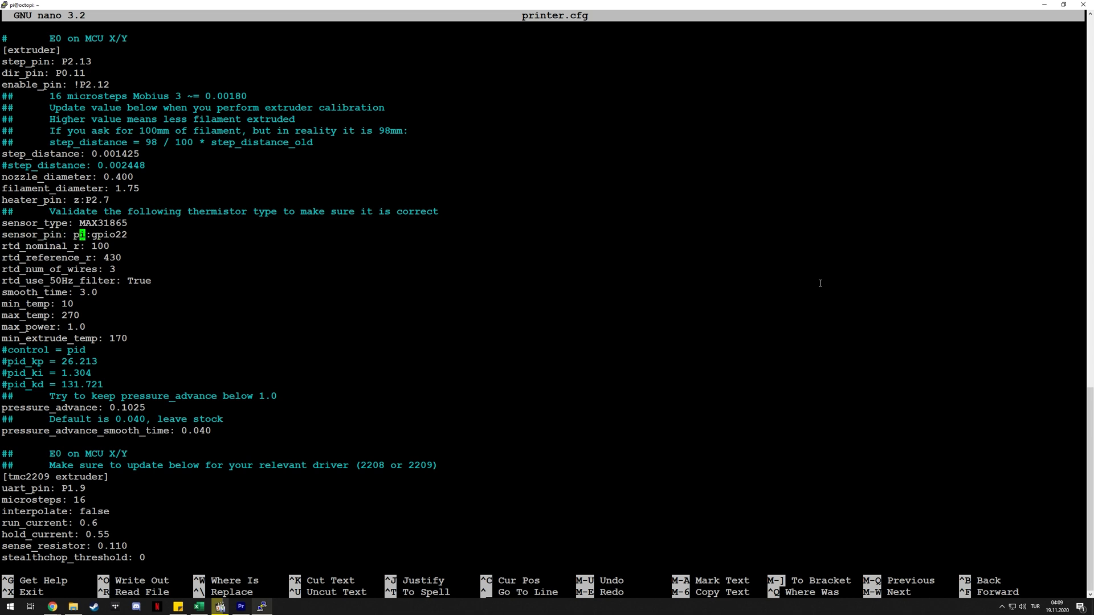
pyautogui.press('Right')
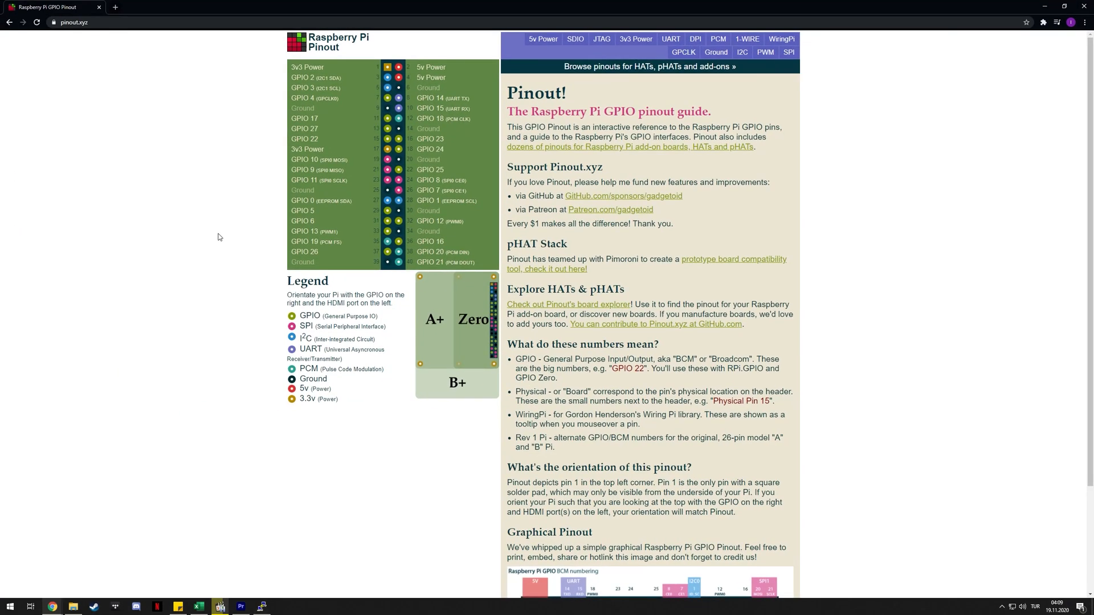
pyautogui.moveTo(318, 139)
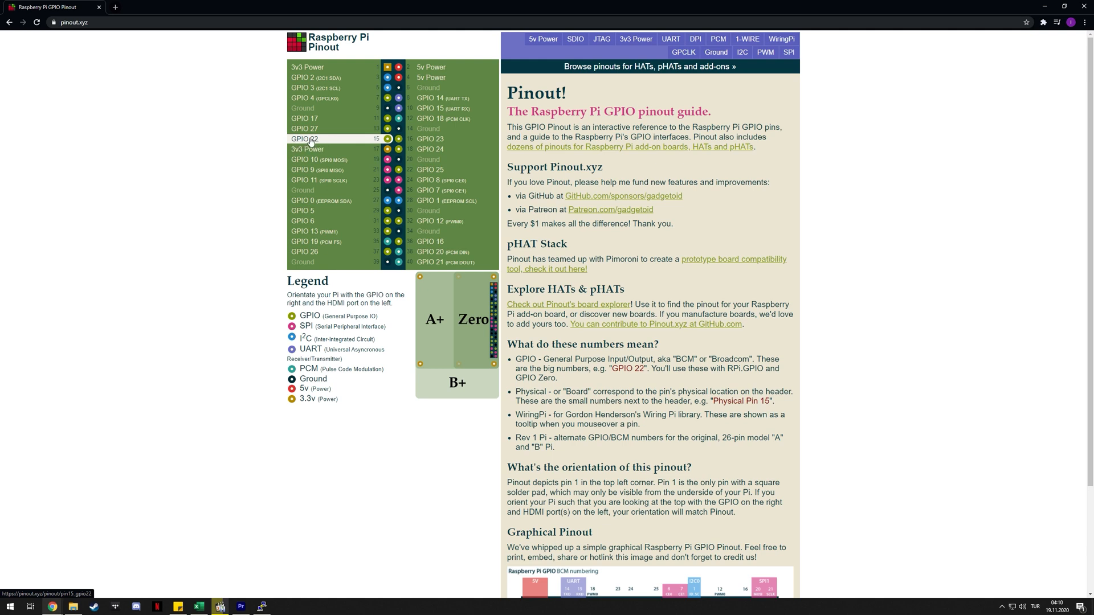
pyautogui.moveTo(379, 144)
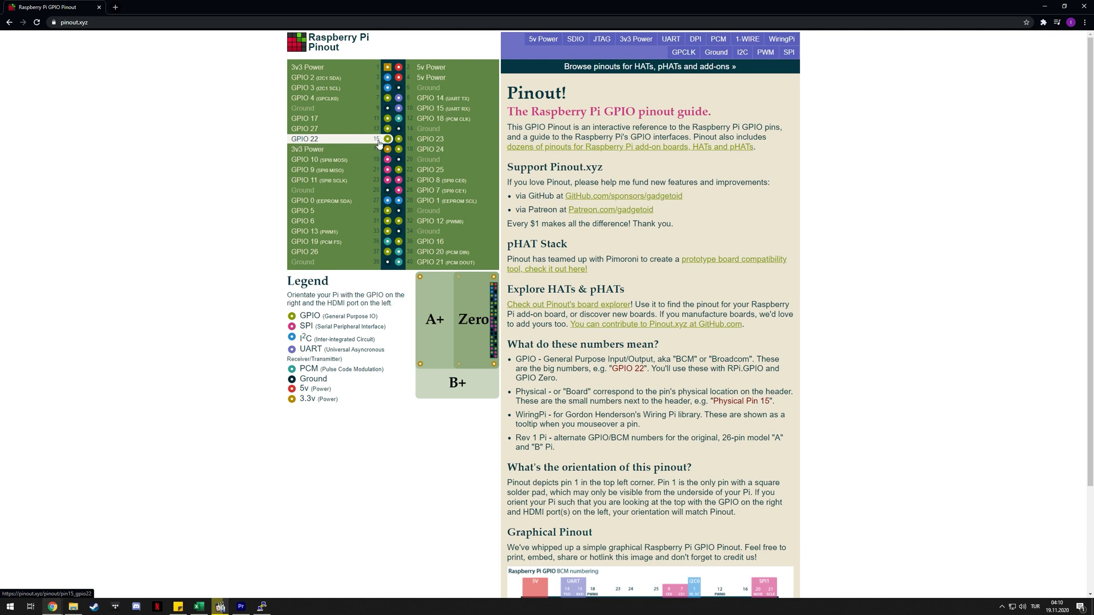
pyautogui.moveTo(388, 138)
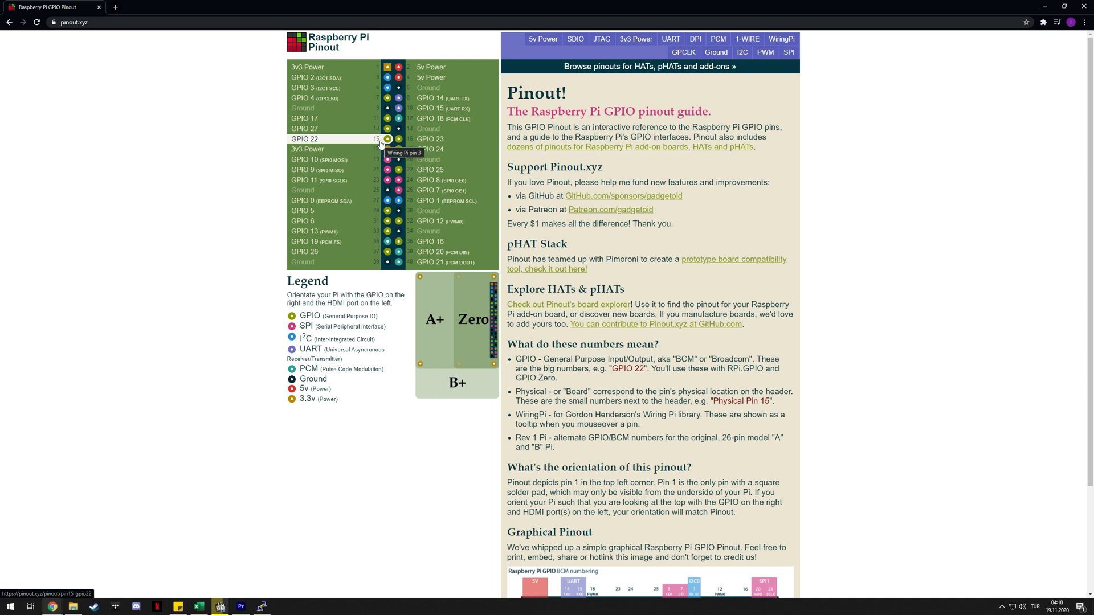
pyautogui.moveTo(368, 142)
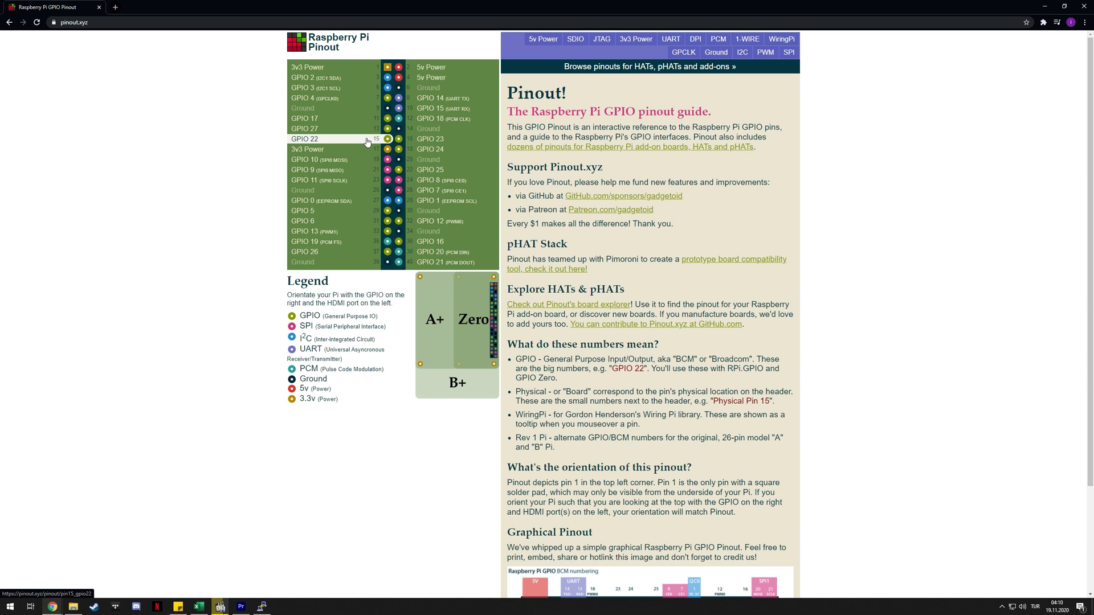
pyautogui.moveTo(403, 262)
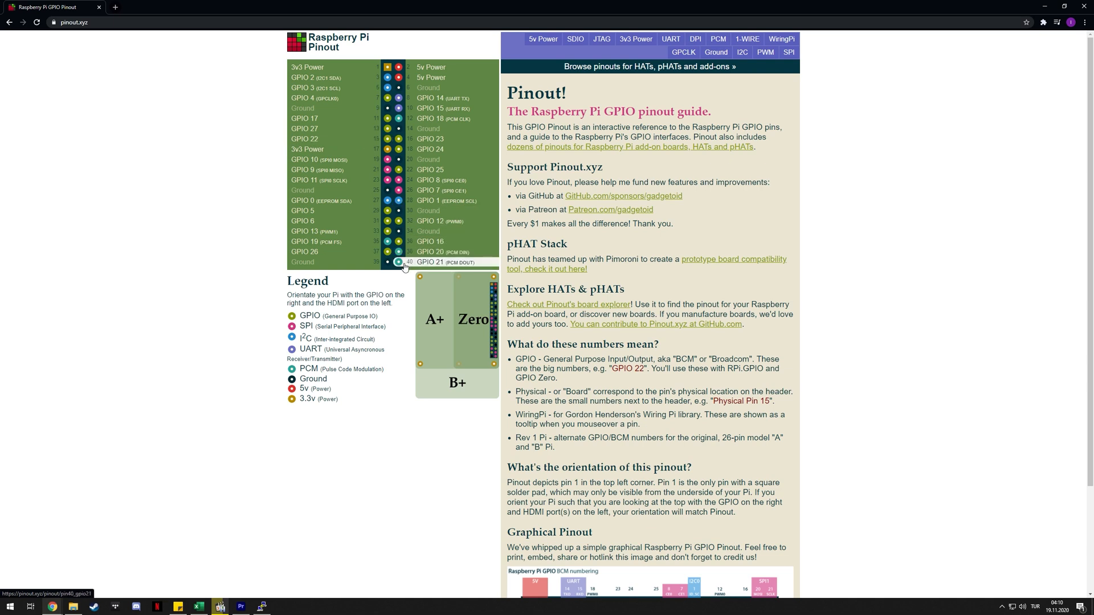
pyautogui.moveTo(437, 267)
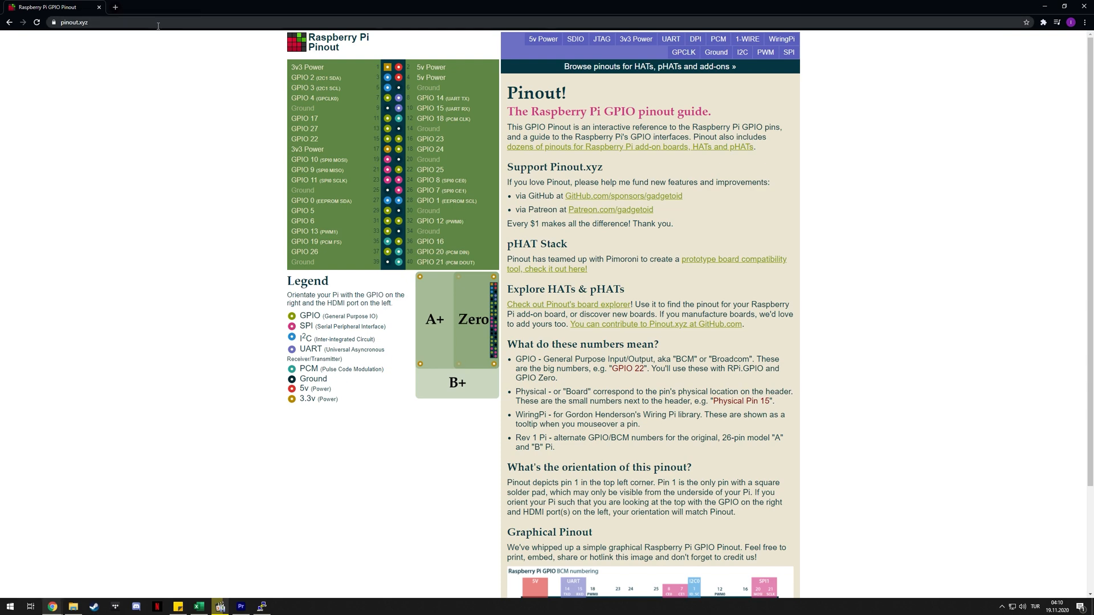
# Scroll the pinout.xyz chart to locate GPIO 22 at physical pin 15
pyautogui.scroll(-3)
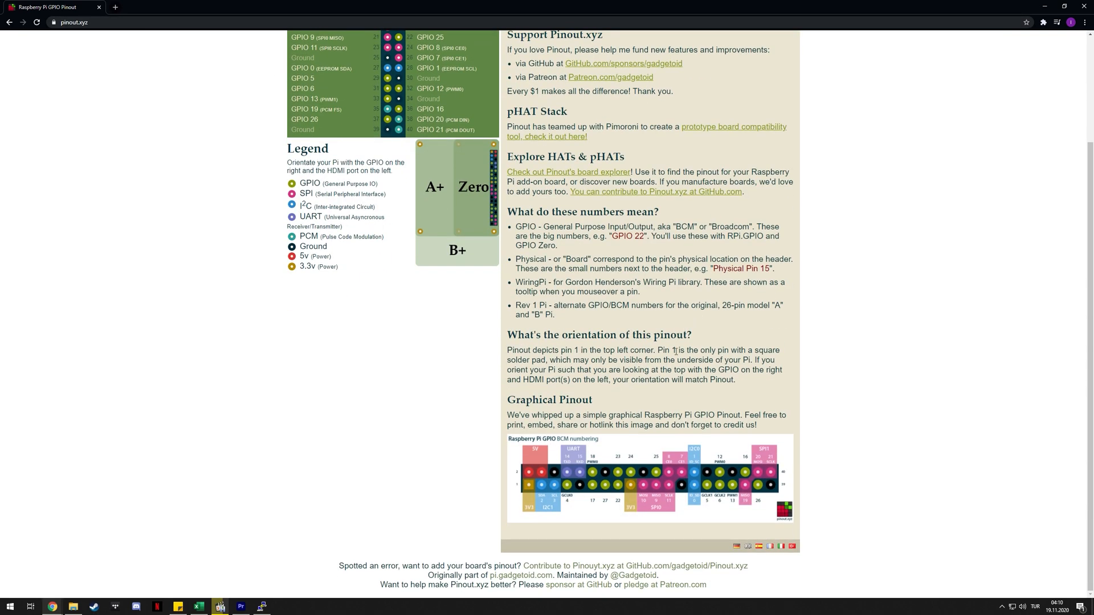
pyautogui.scroll(3)
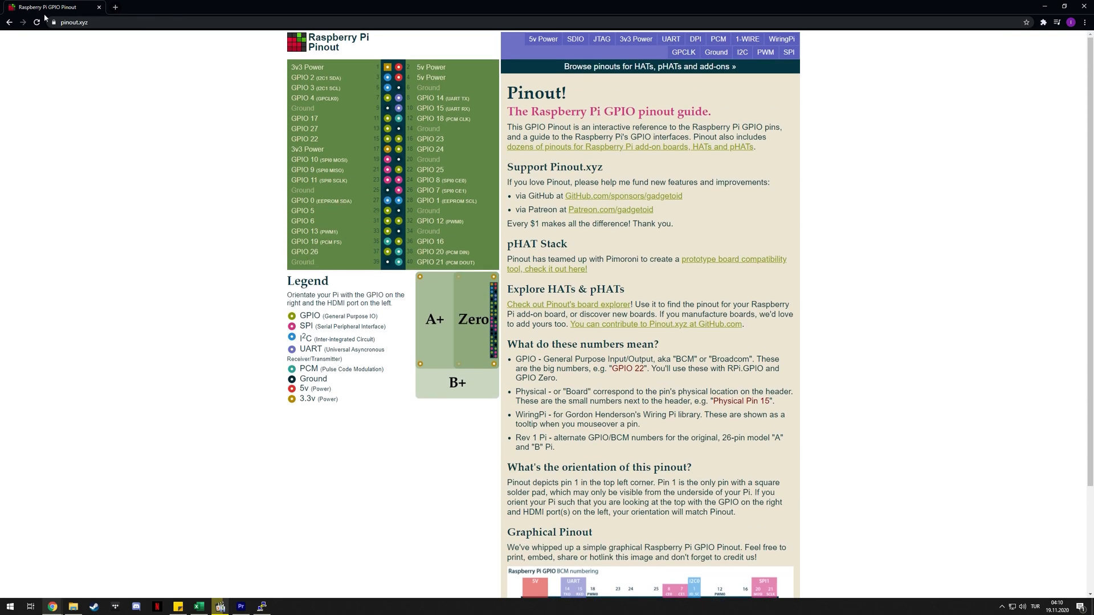
pyautogui.click(83, 22)
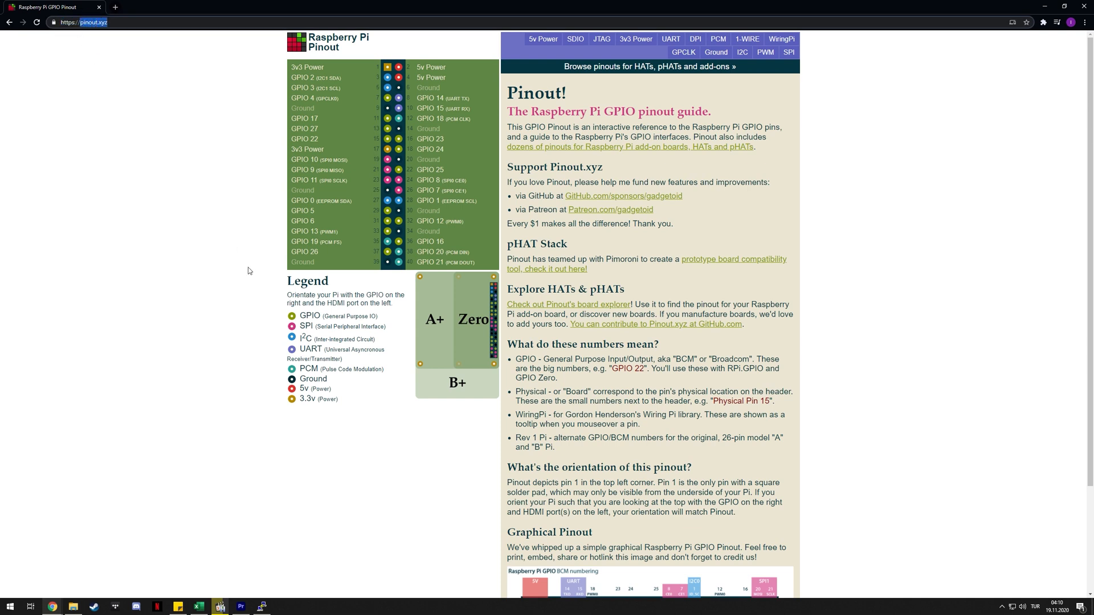
pyautogui.moveTo(335, 118)
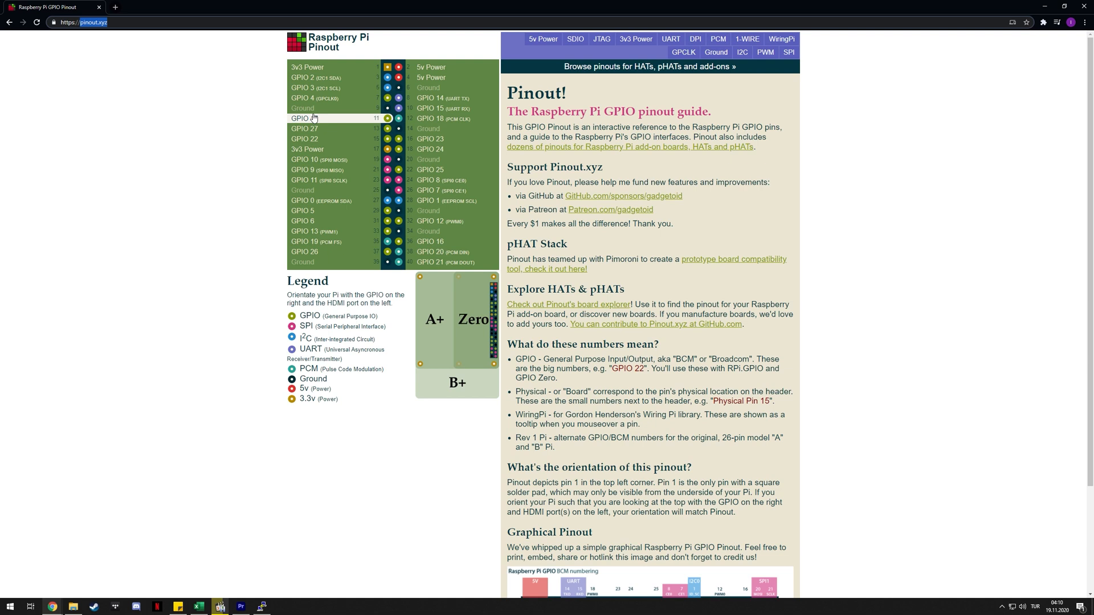
pyautogui.moveTo(324, 128)
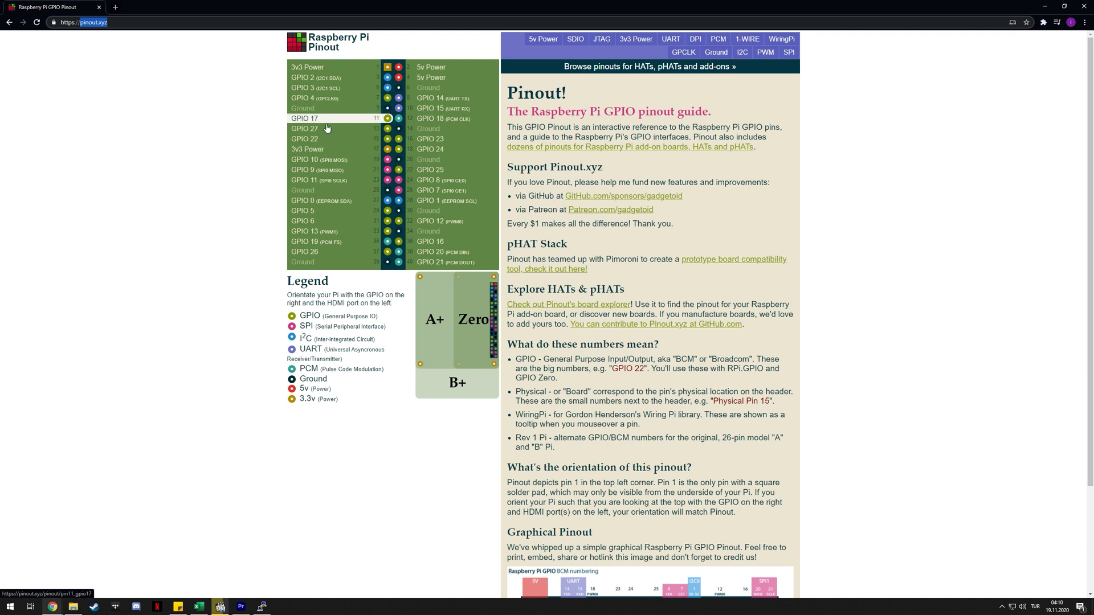
pyautogui.moveTo(261, 203)
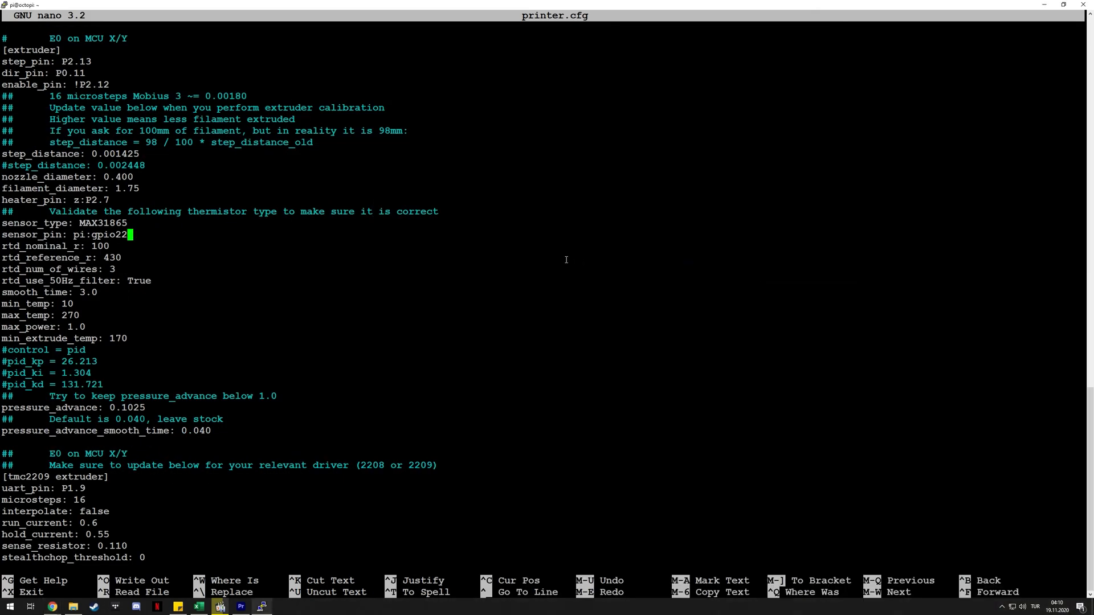
# Exit nano on printer.cfg and return to the home-directory shell prompt
pyautogui.press('ctrl+x')
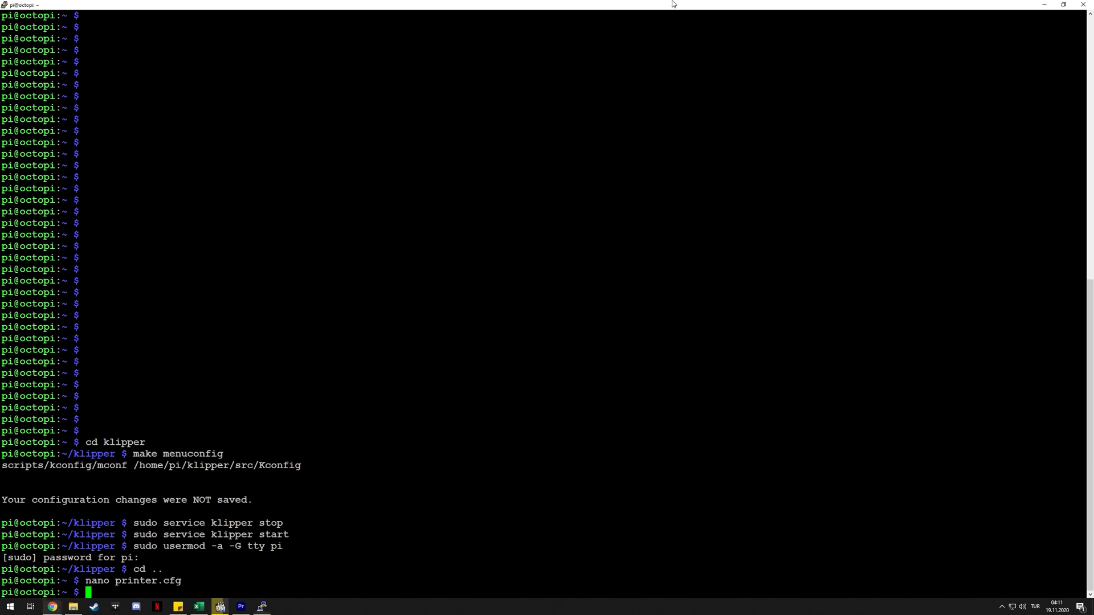
pyautogui.moveTo(686, 72)
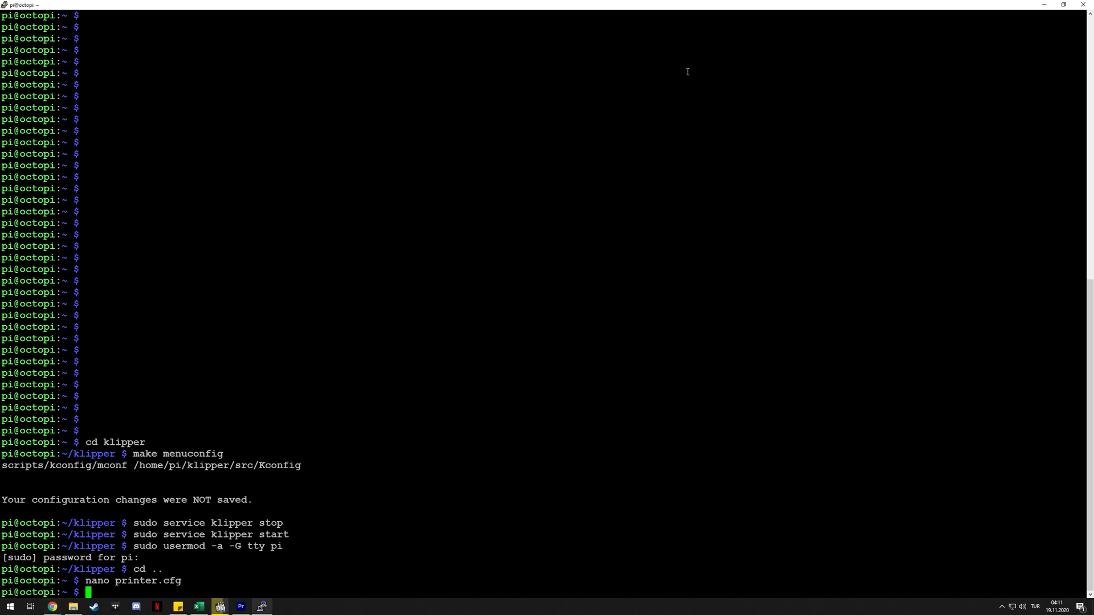